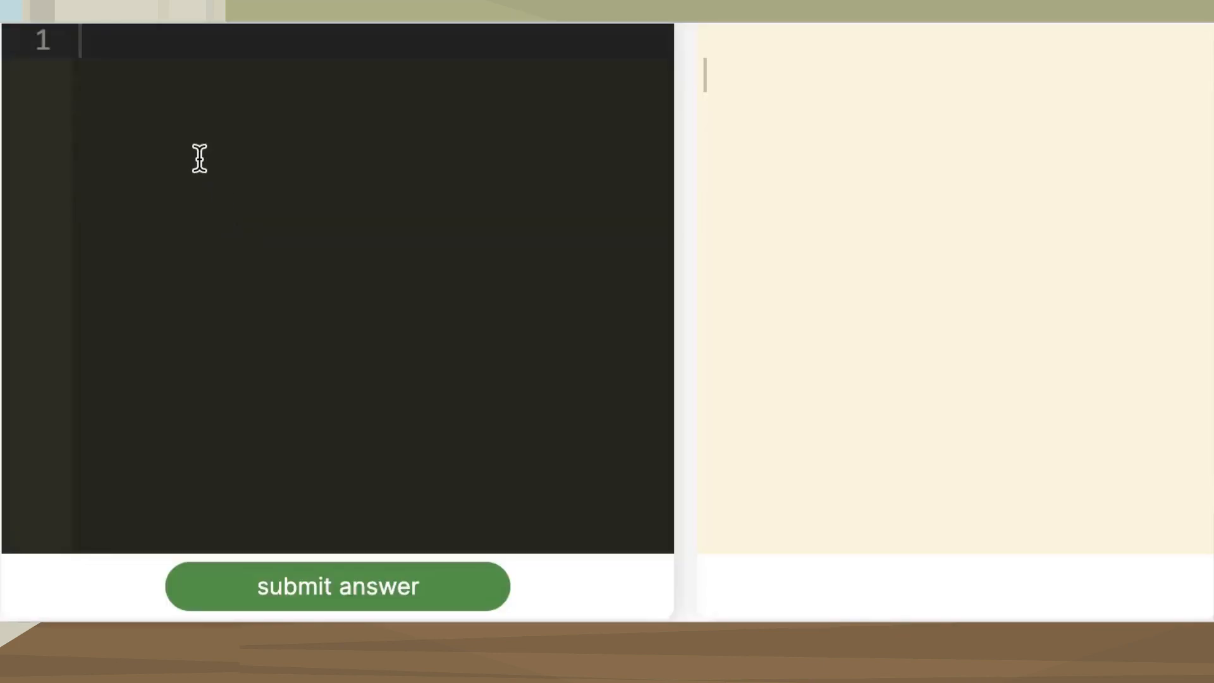
# Step: Write the assignments my_apples = 8 and give_apples = 3
pyautogui.write('my_apples = 8')
pyautogui.write('g')
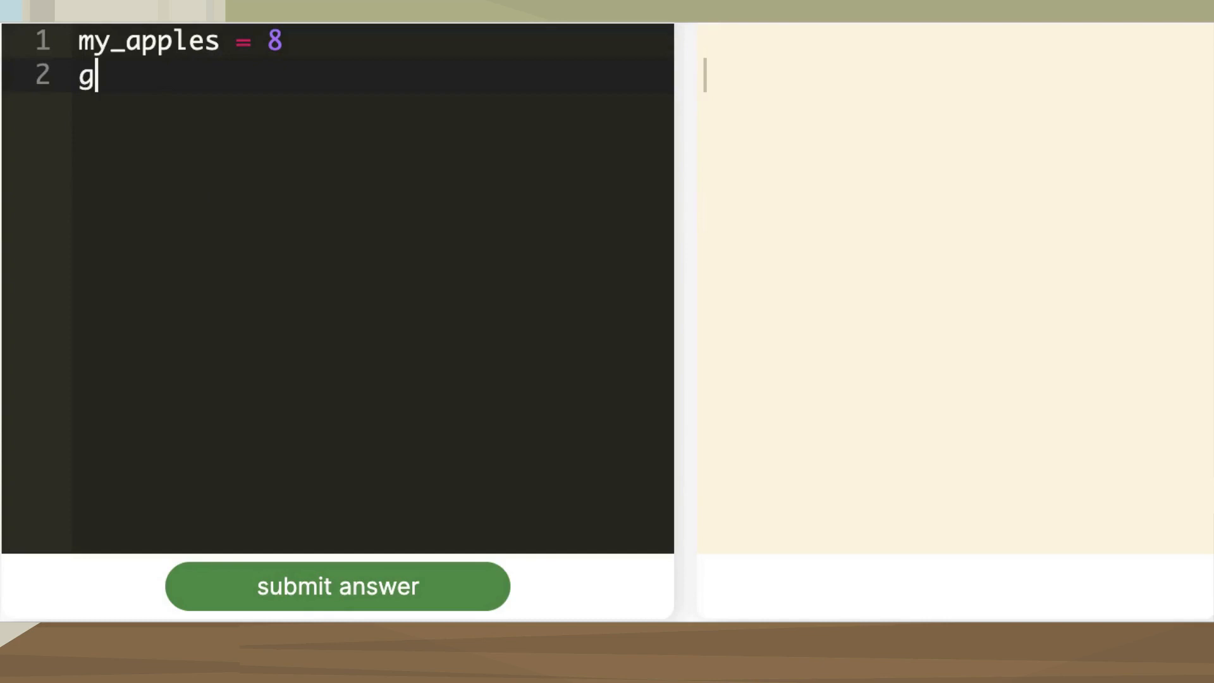
pyautogui.write('ive_app')
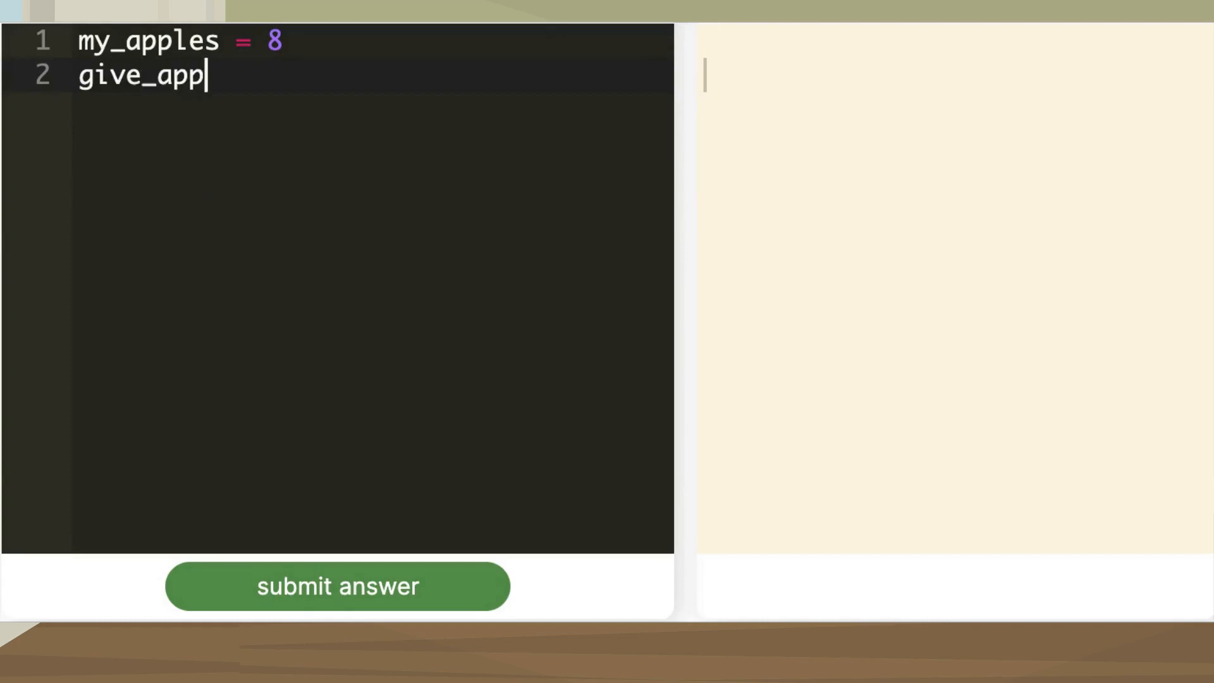
pyautogui.write('les =')
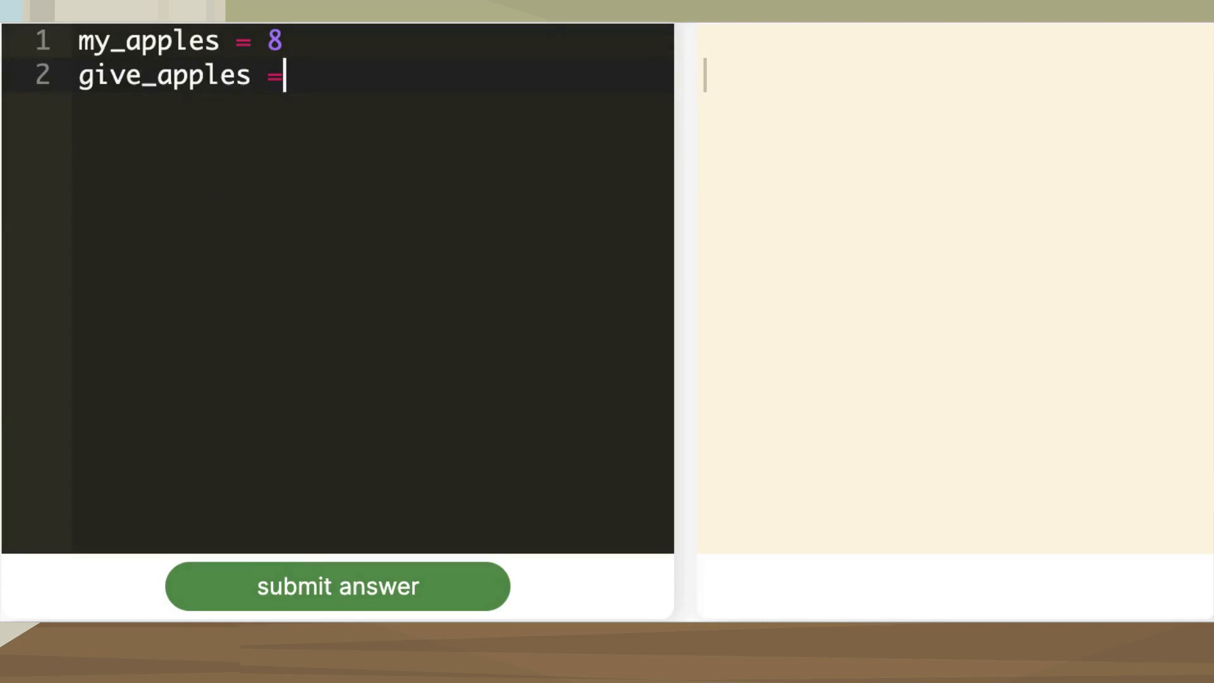
pyautogui.write('3')
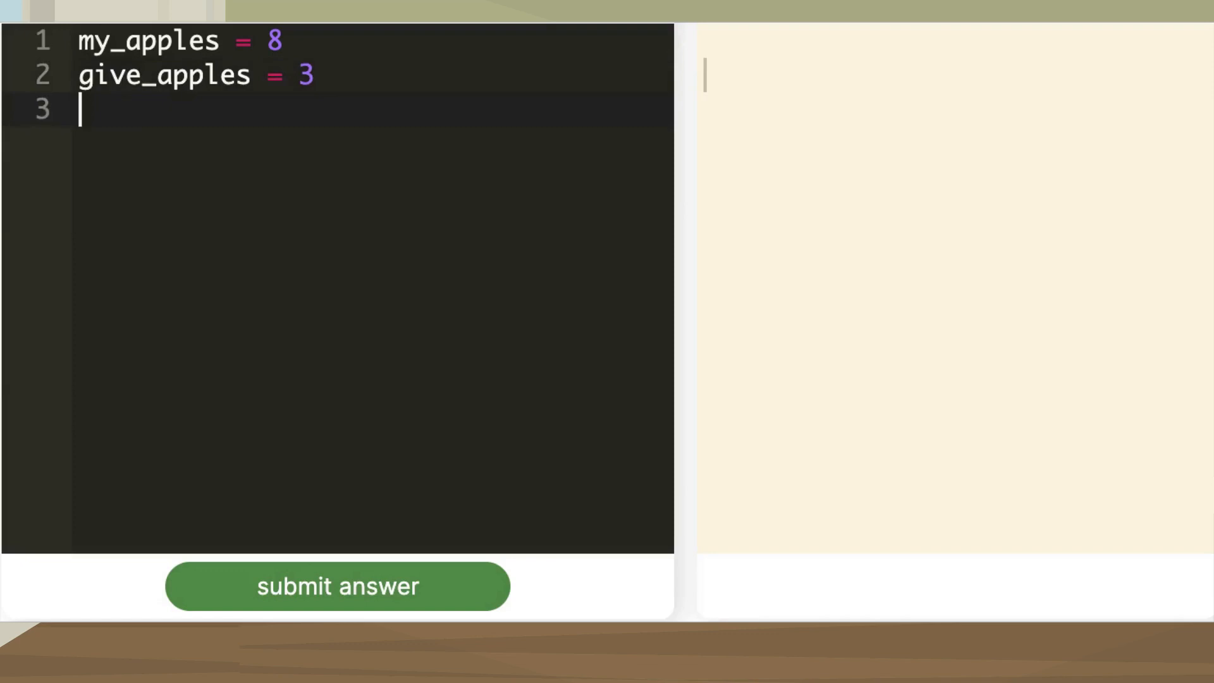
# Step: Write apples_left = my_apples - give_apples to compute the first difference
pyautogui.write('a')
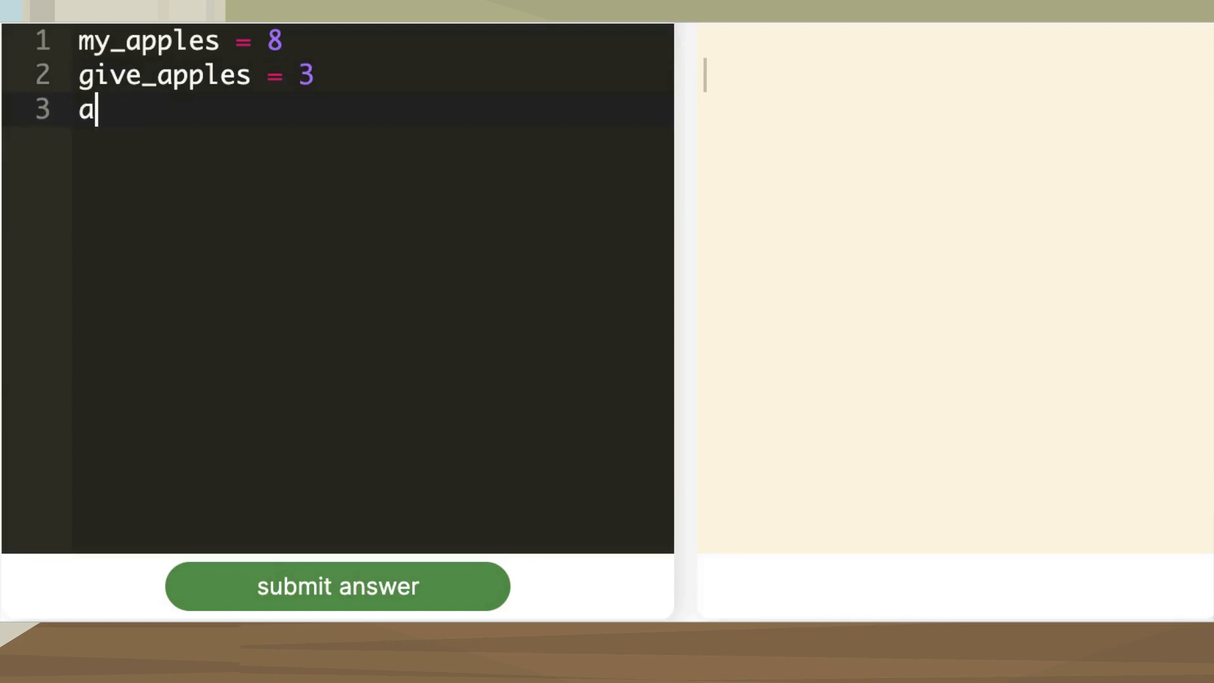
pyautogui.write('pples')
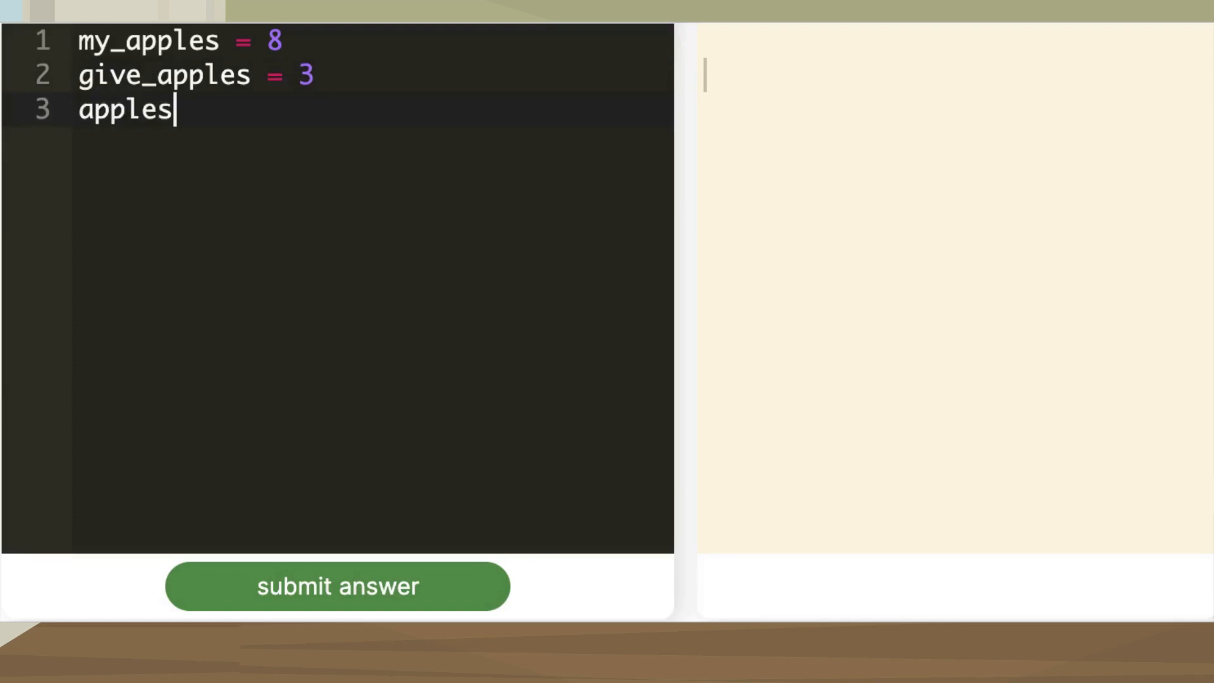
pyautogui.write('_left =')
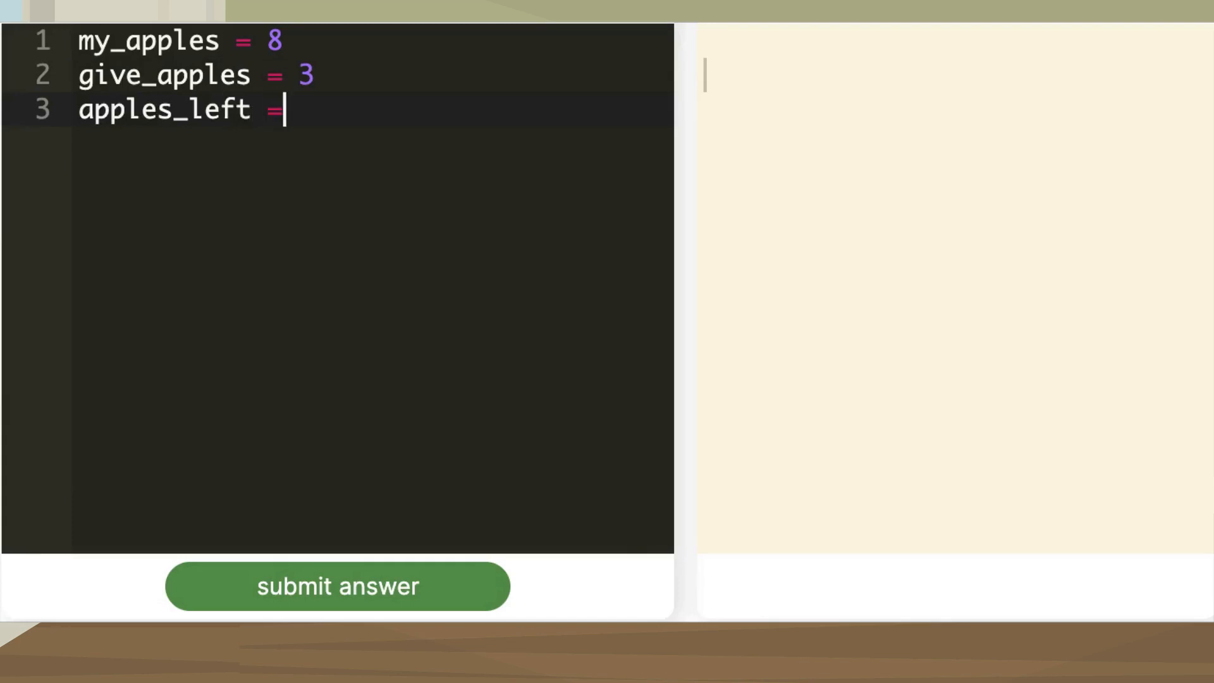
pyautogui.write('myt')
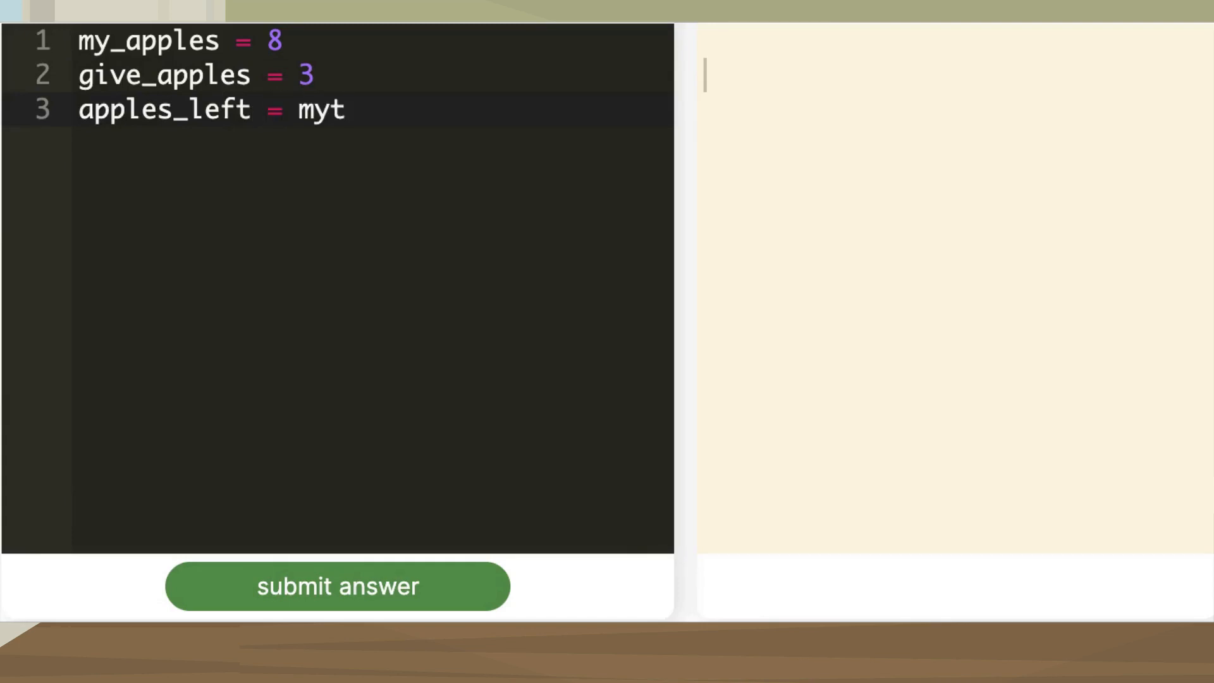
pyautogui.write('_apples')
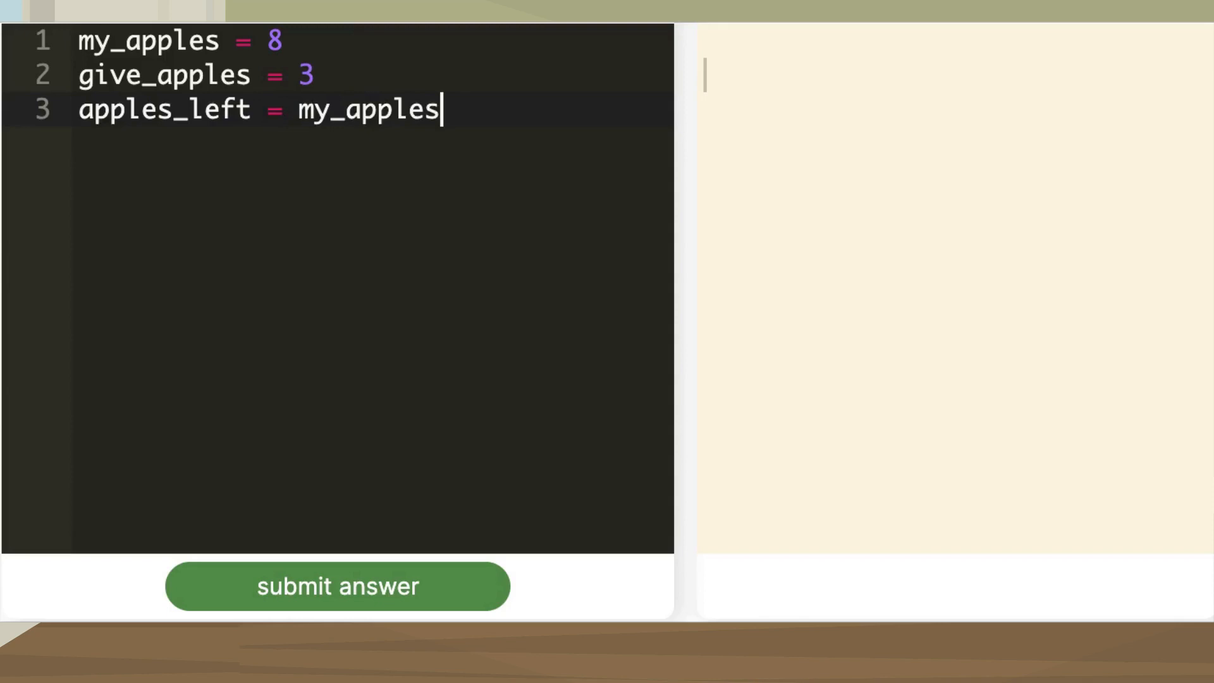
pyautogui.write('- gi')
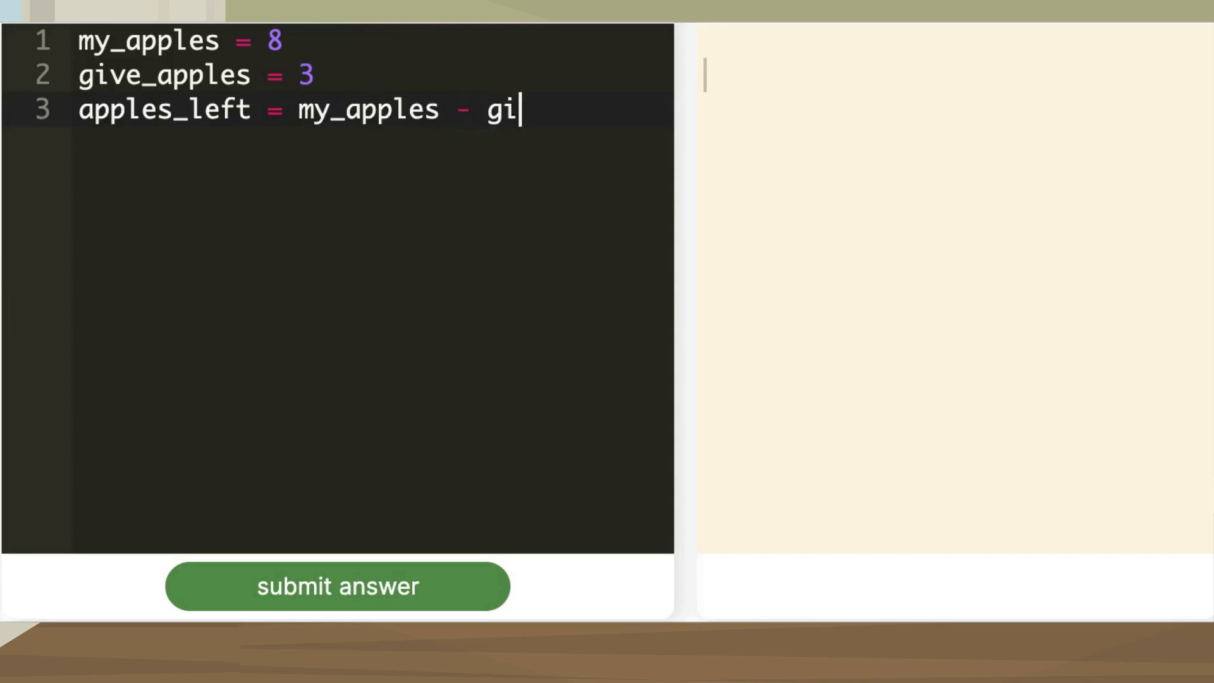
pyautogui.write('ve')
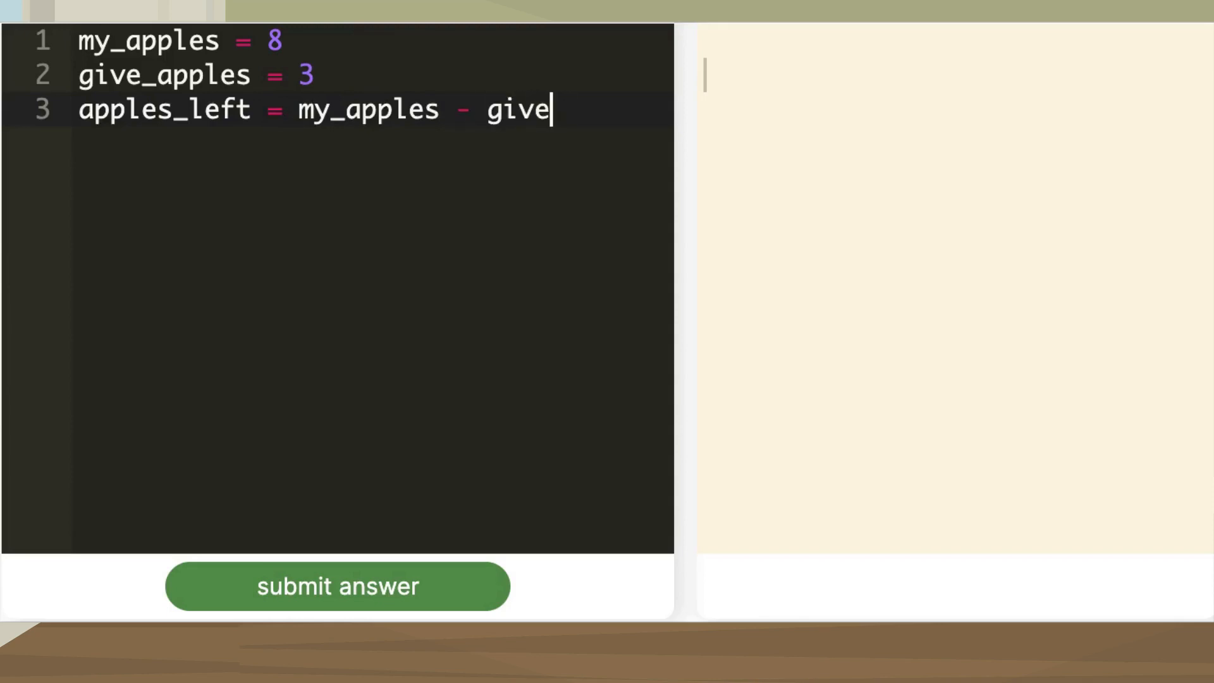
pyautogui.write('_apples')
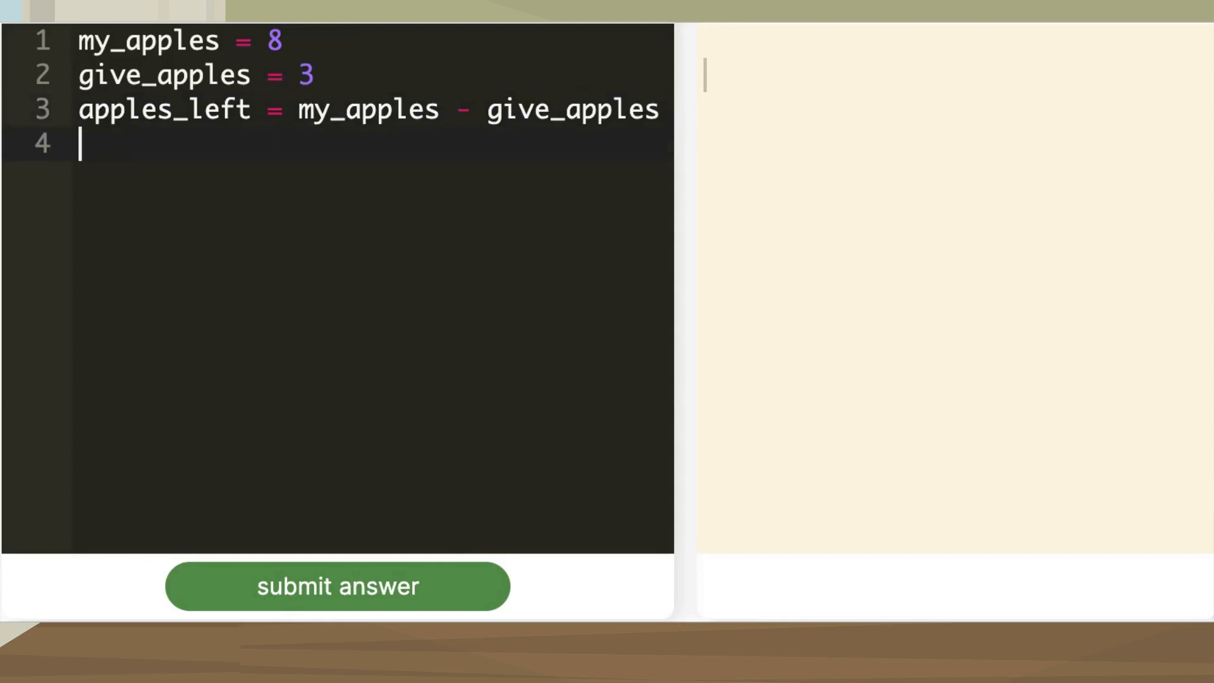
# Step: Add print(apples_left) so the output shows 5, then leave a blank line
pyautogui.write('print')
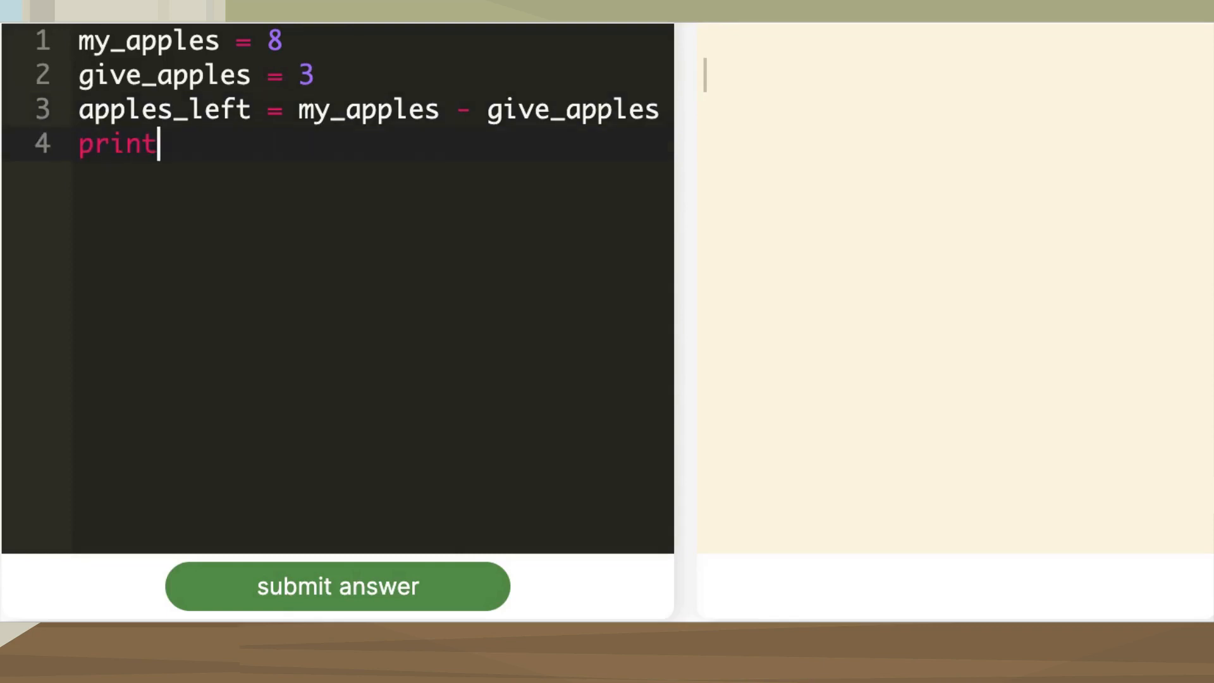
pyautogui.write('(a')
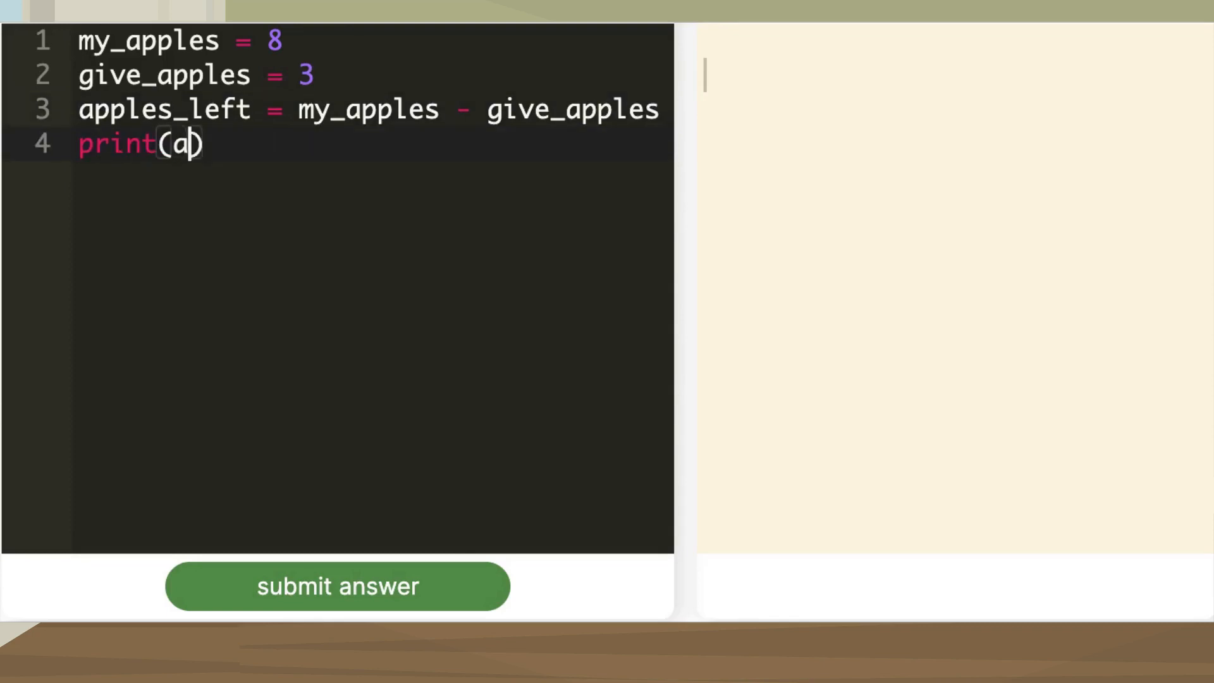
pyautogui.write('pples_le')
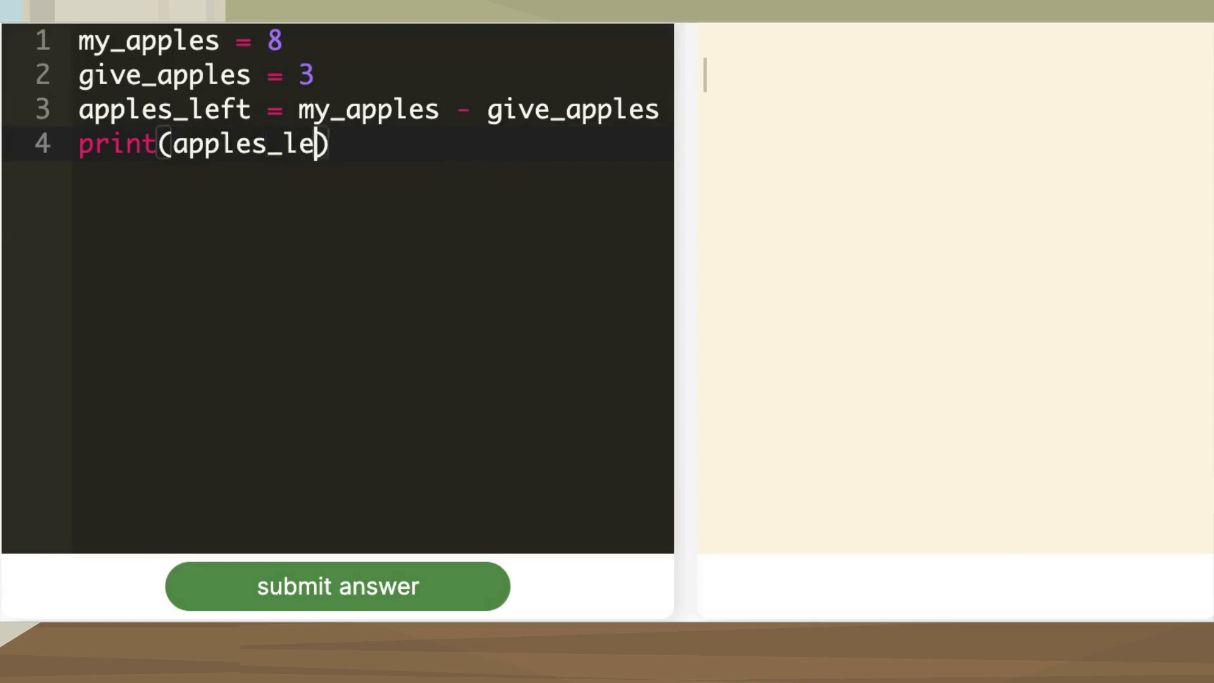
pyautogui.write('ft')
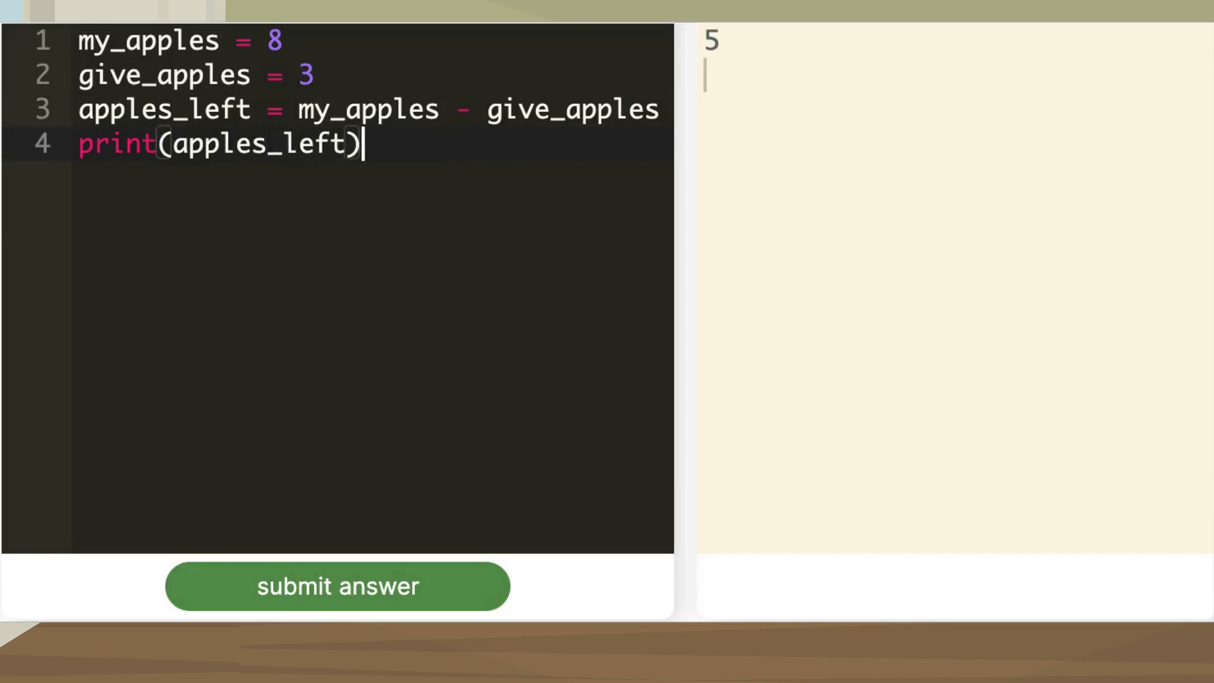
pyautogui.press('enter')
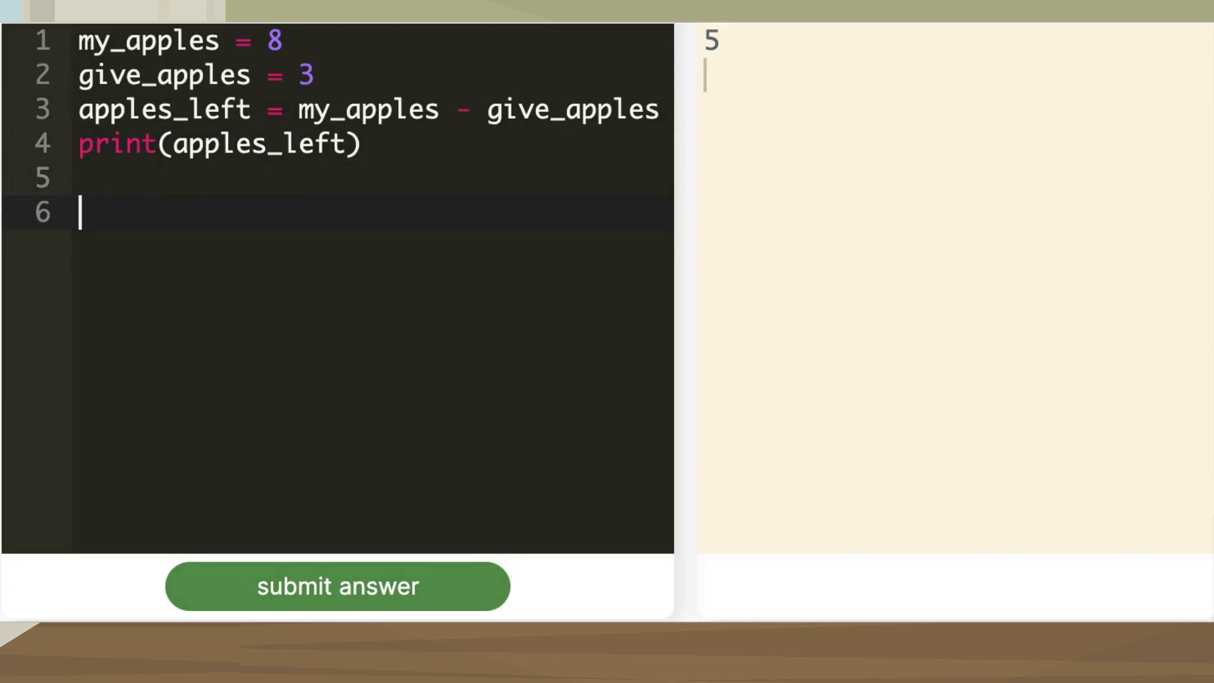
# Step: Write give_apples_again = 2 on line 6
pyautogui.write('give_a')
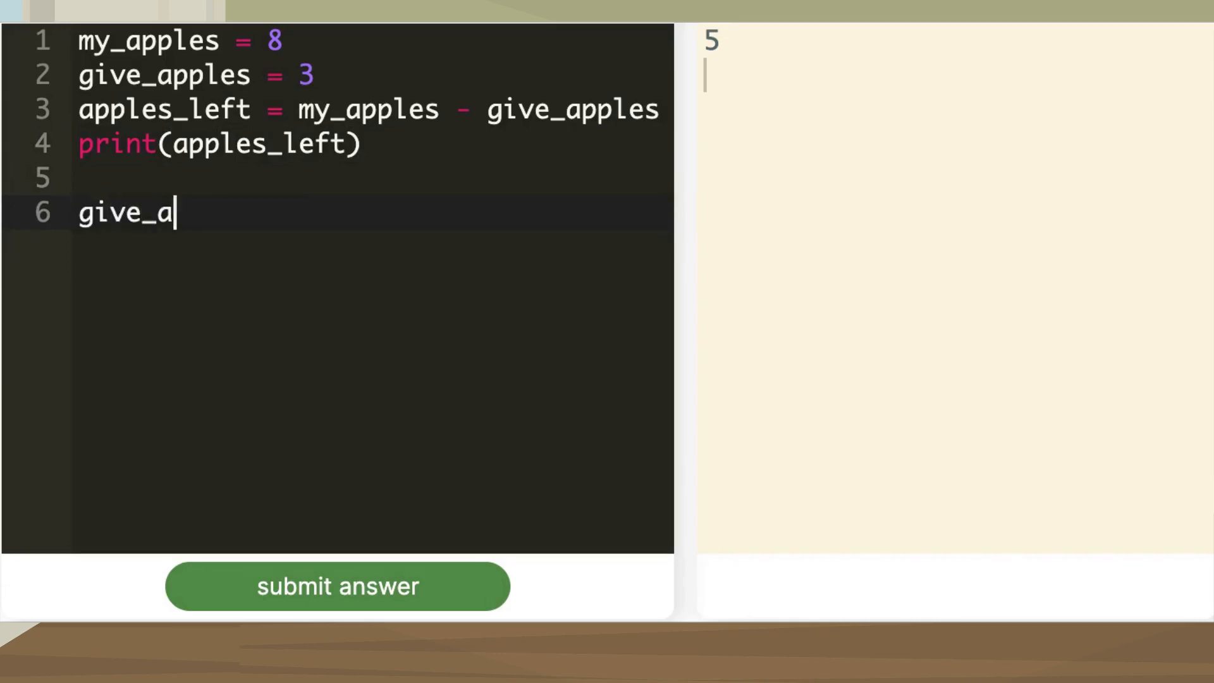
pyautogui.write('pples_agai')
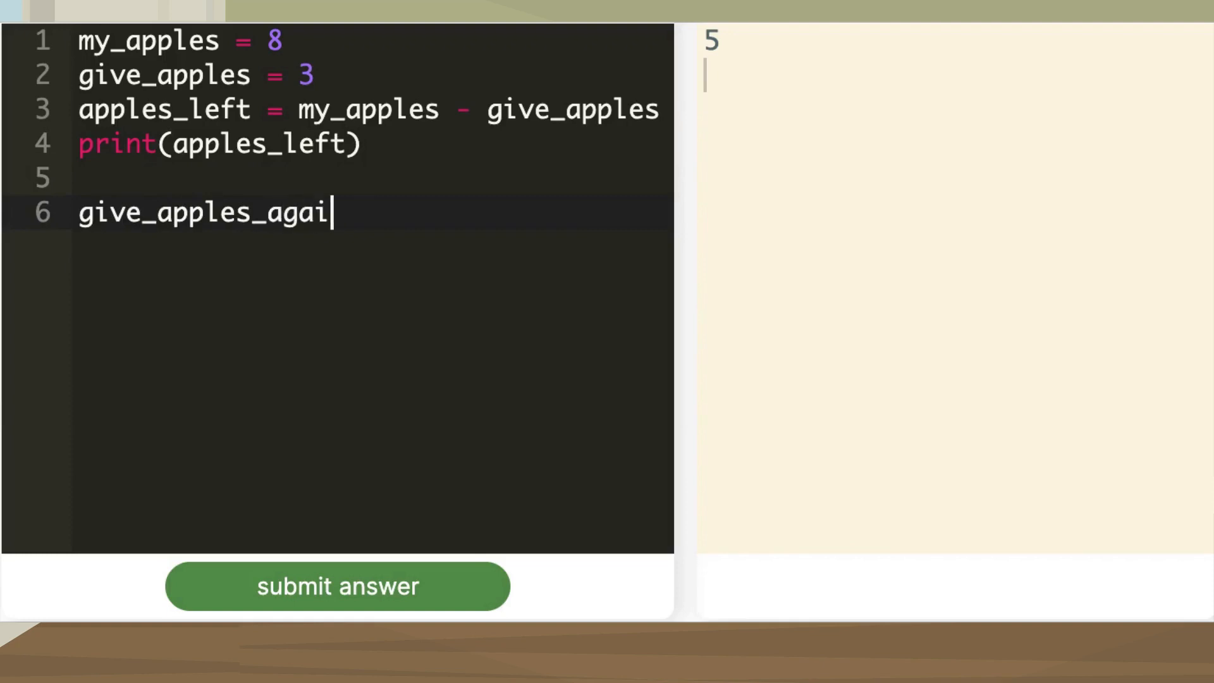
pyautogui.write('n = 2')
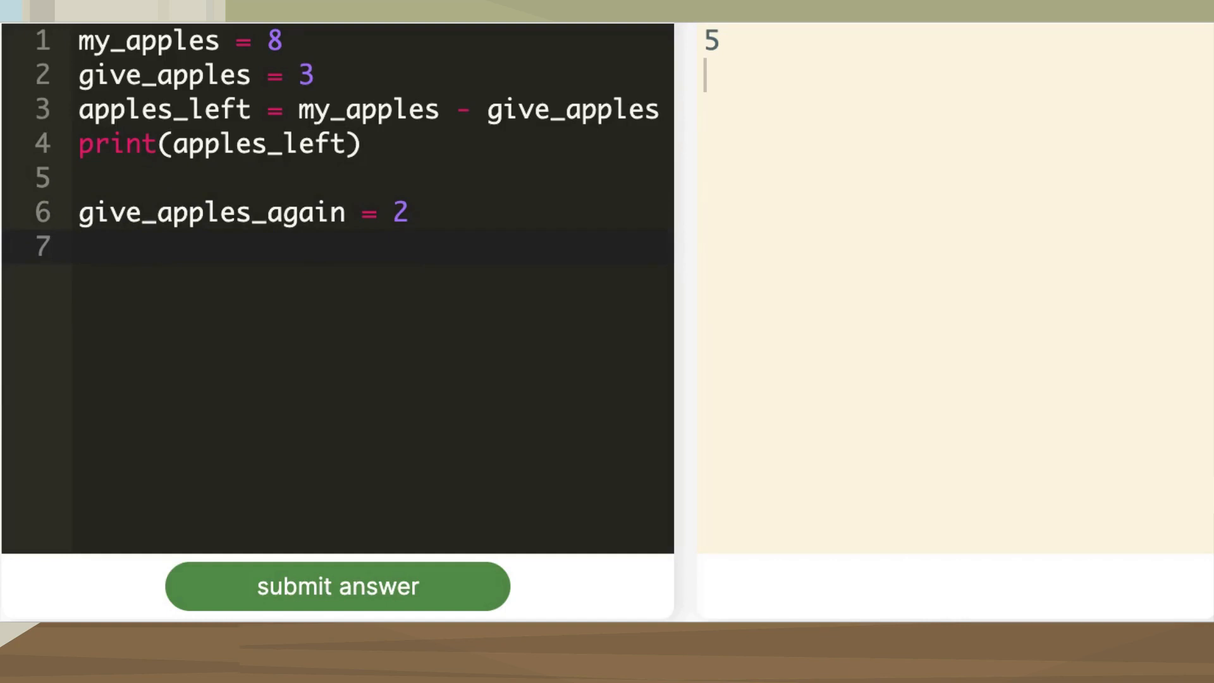
# Step: Write apples_left_now = apples_left - give_apples_again on line 7
pyautogui.write('apples_')
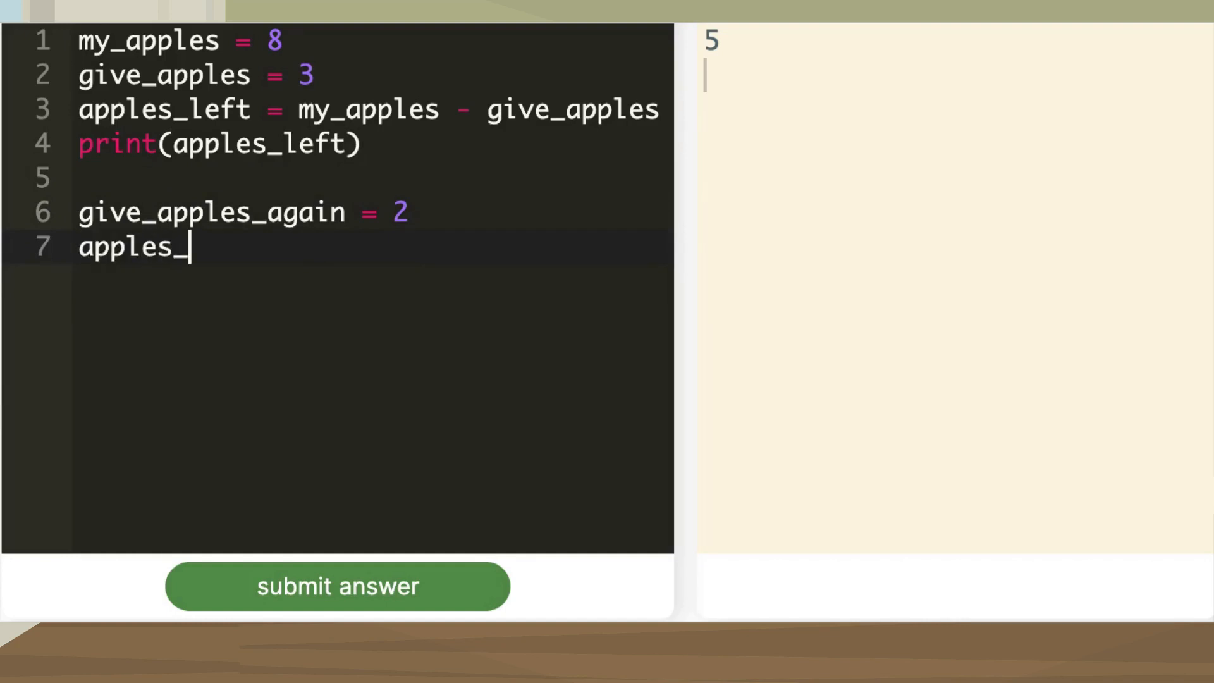
pyautogui.write('left_now')
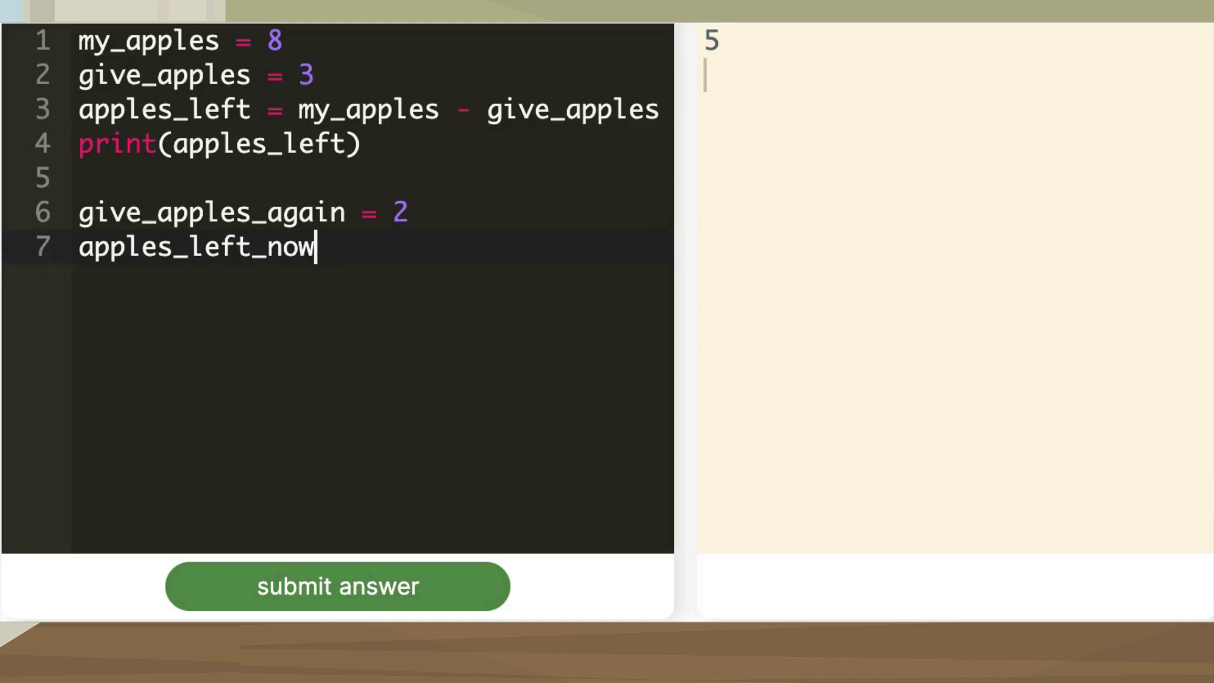
pyautogui.write('=')
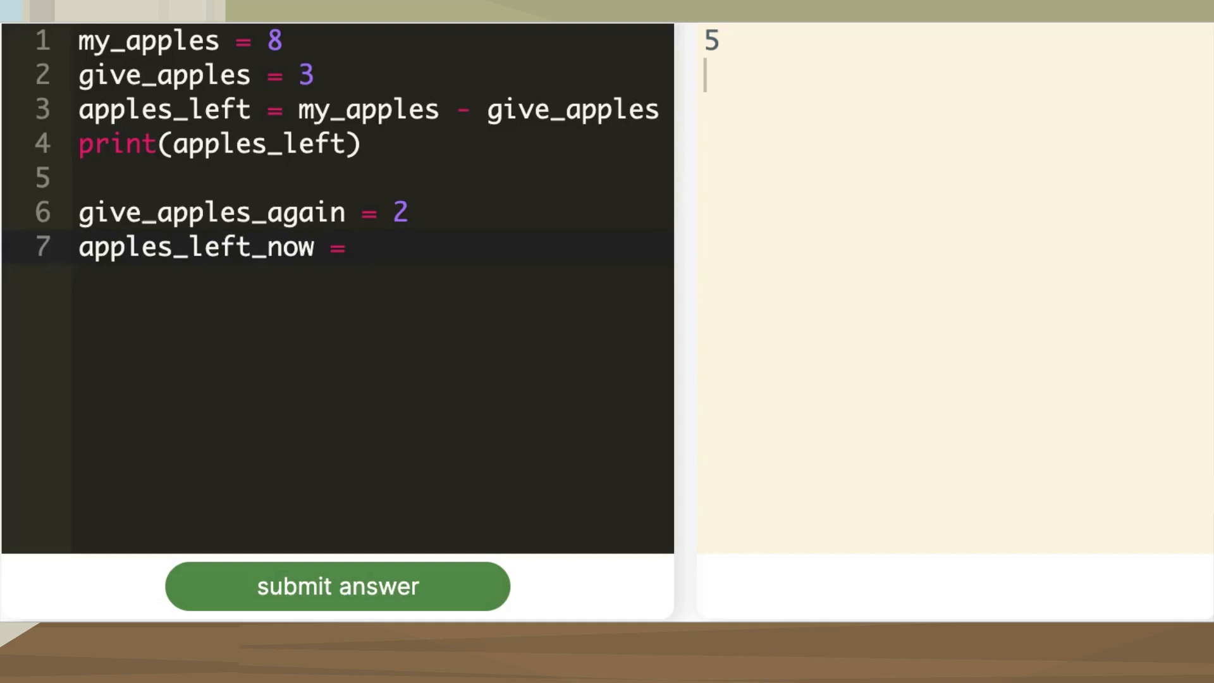
pyautogui.write('apples')
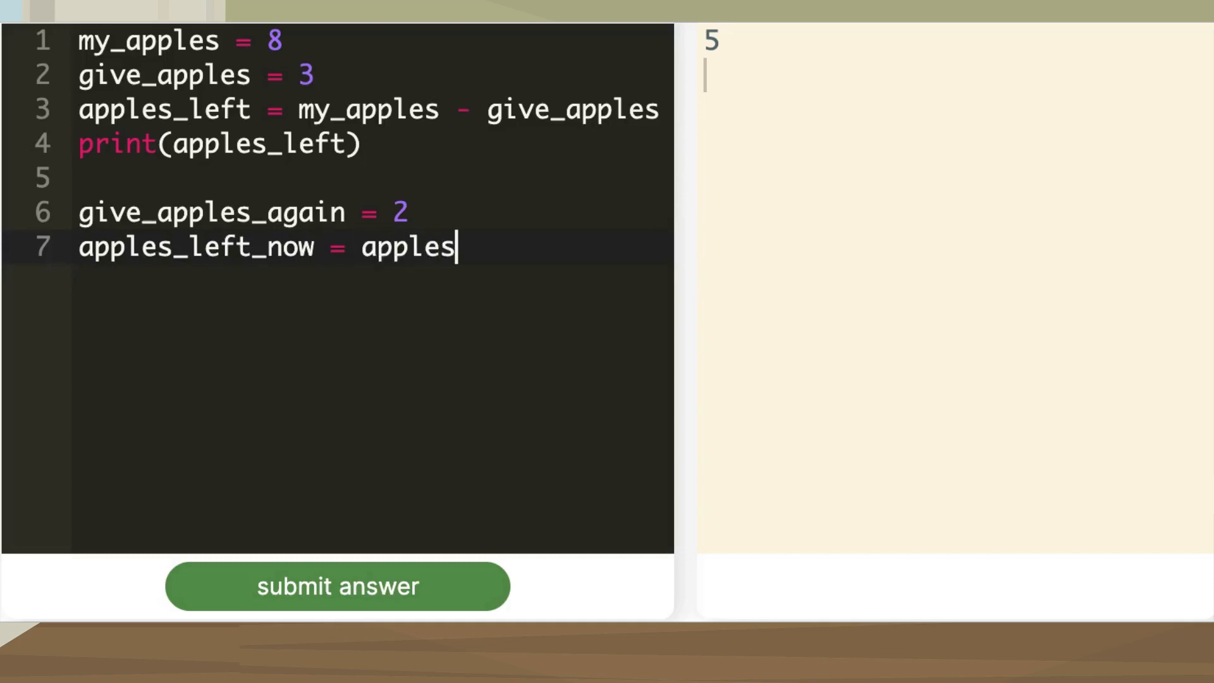
pyautogui.write('_left')
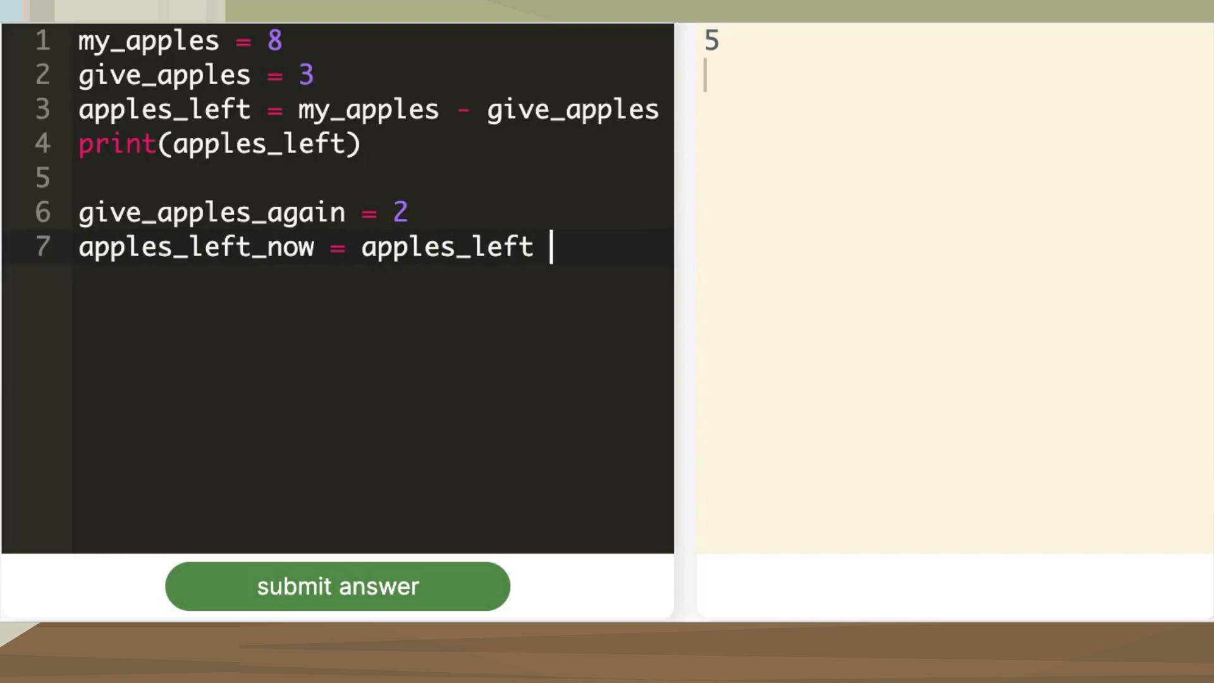
pyautogui.write('- give')
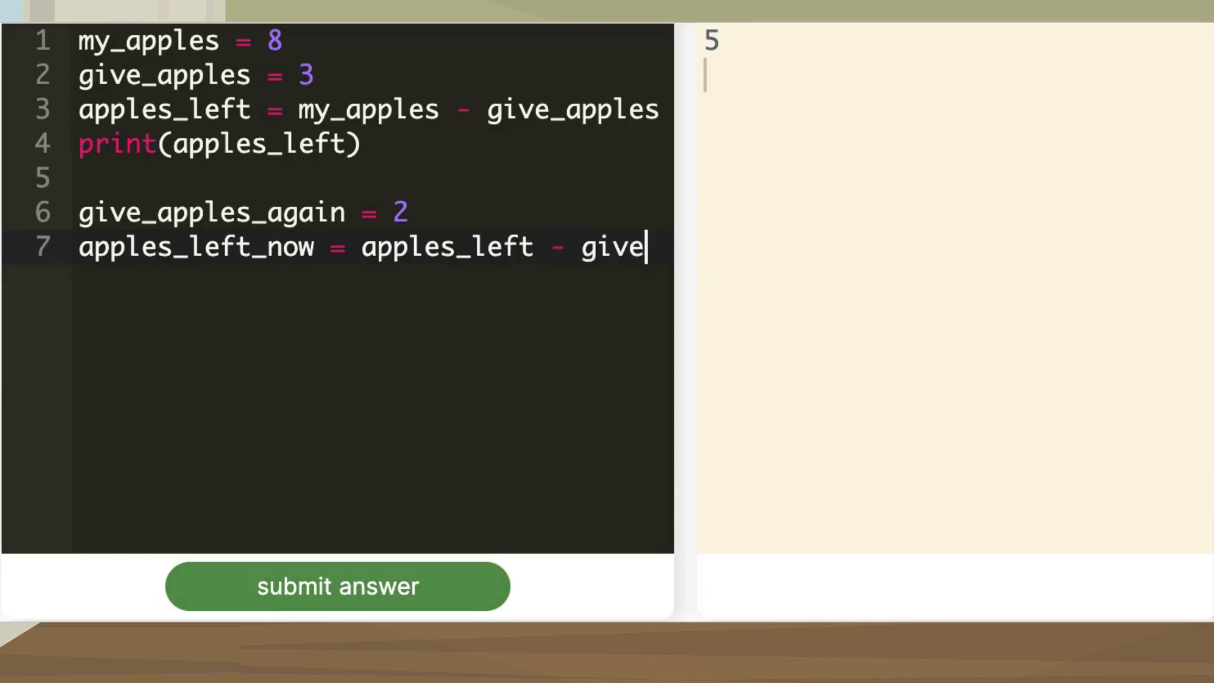
pyautogui.write('_apples_')
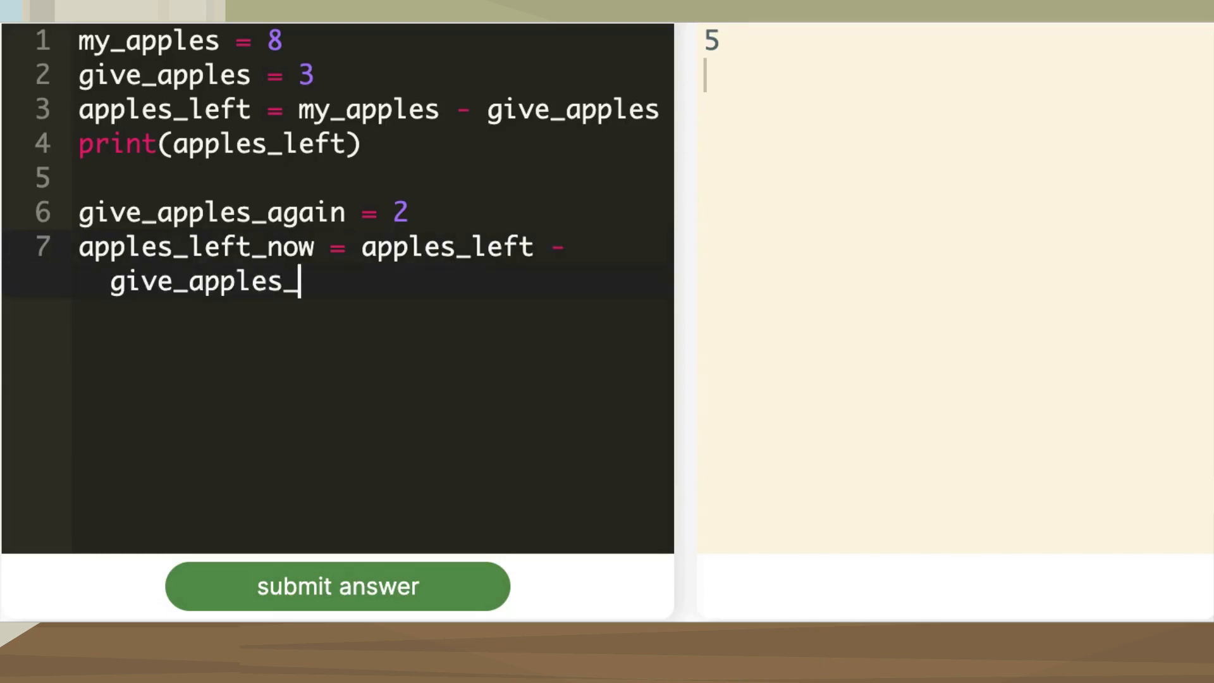
pyautogui.write('again')
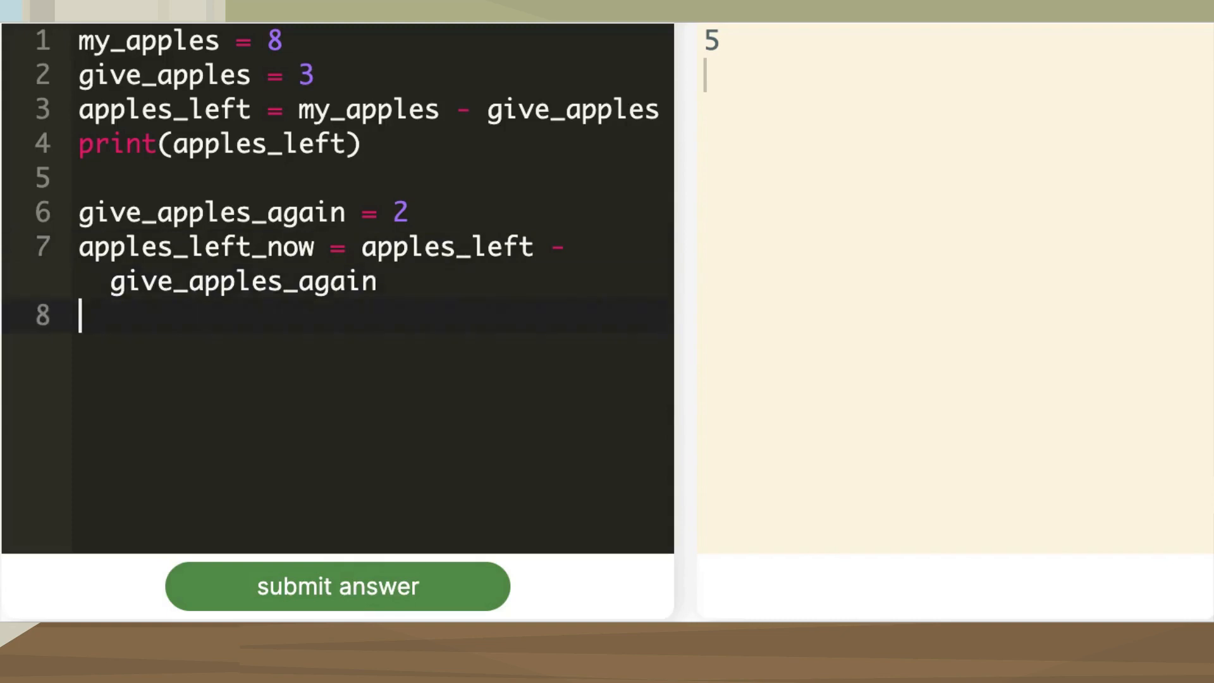
# Step: Add print(apples_left_now) so the output shows 3 beneath 5
pyautogui.write('print')
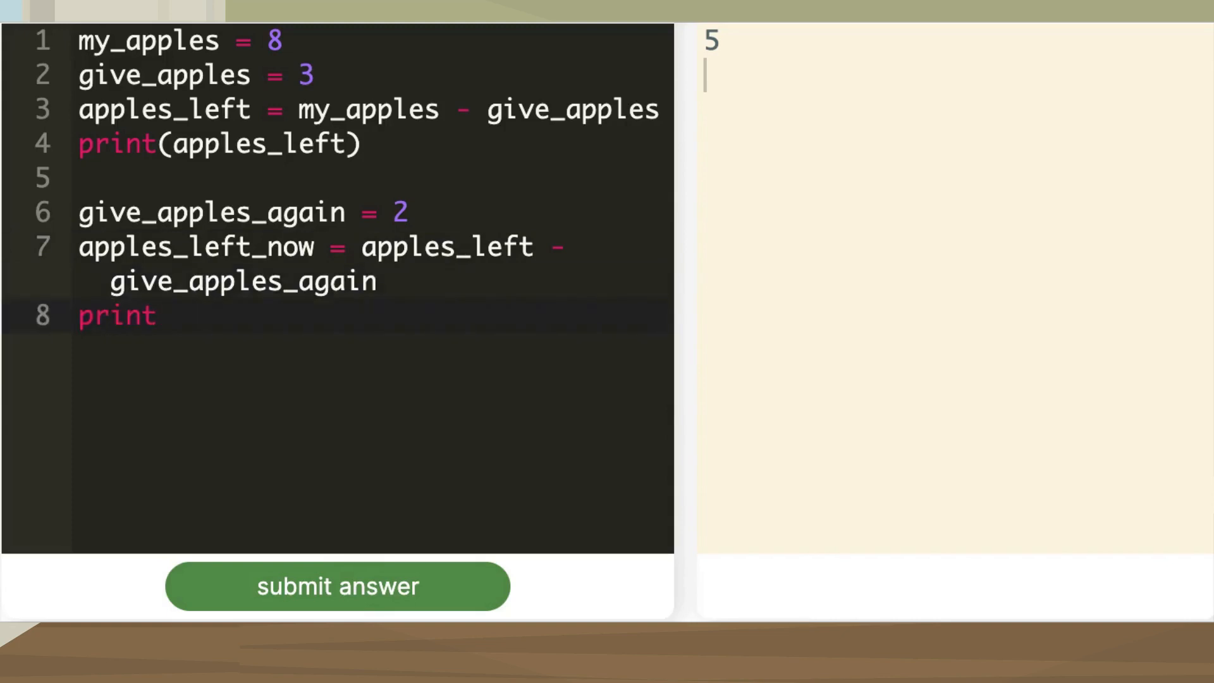
pyautogui.write('(apples_')
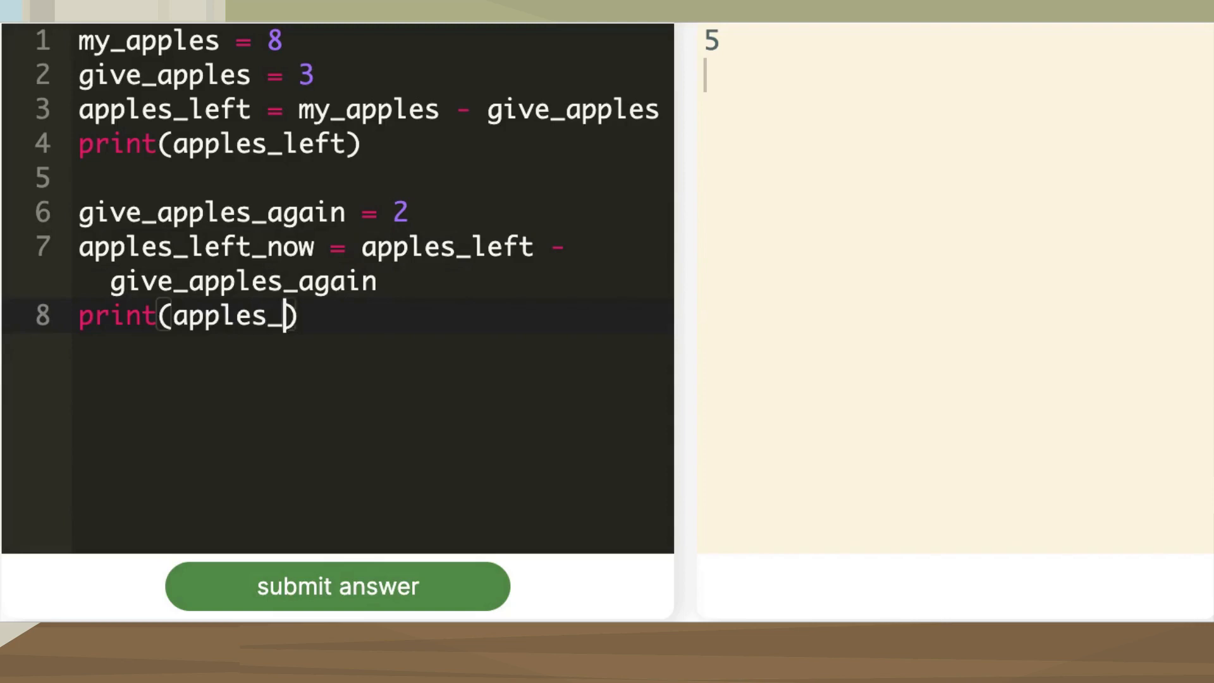
pyautogui.write('left_now')
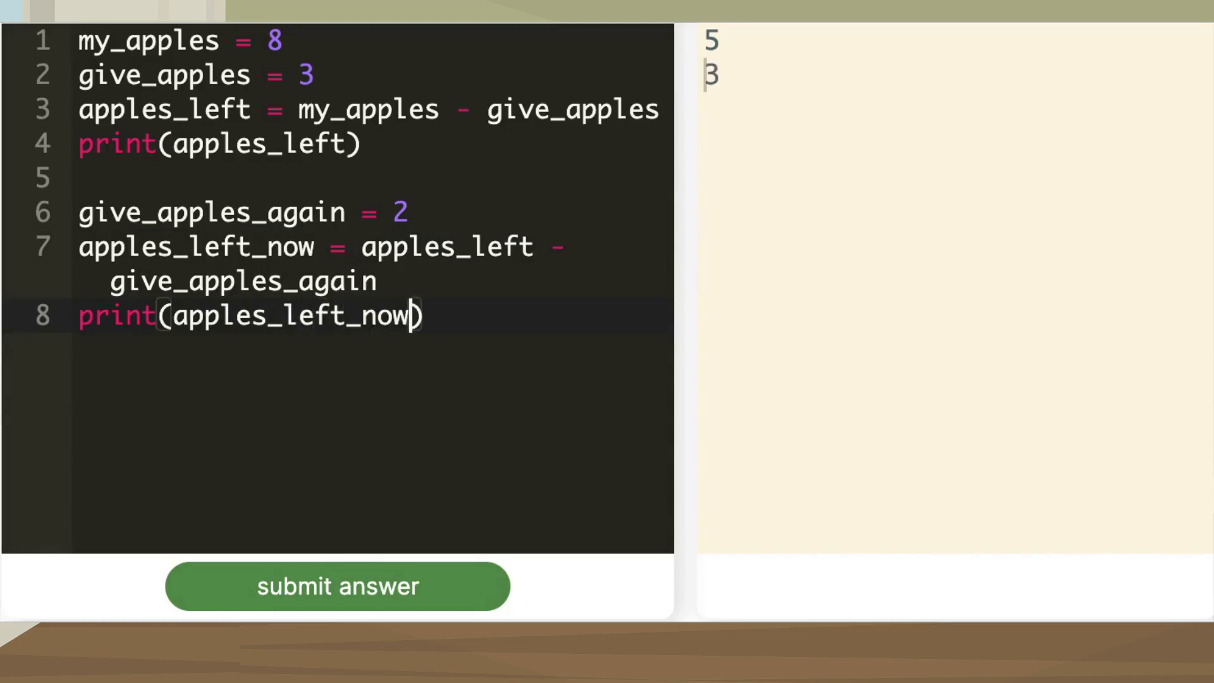